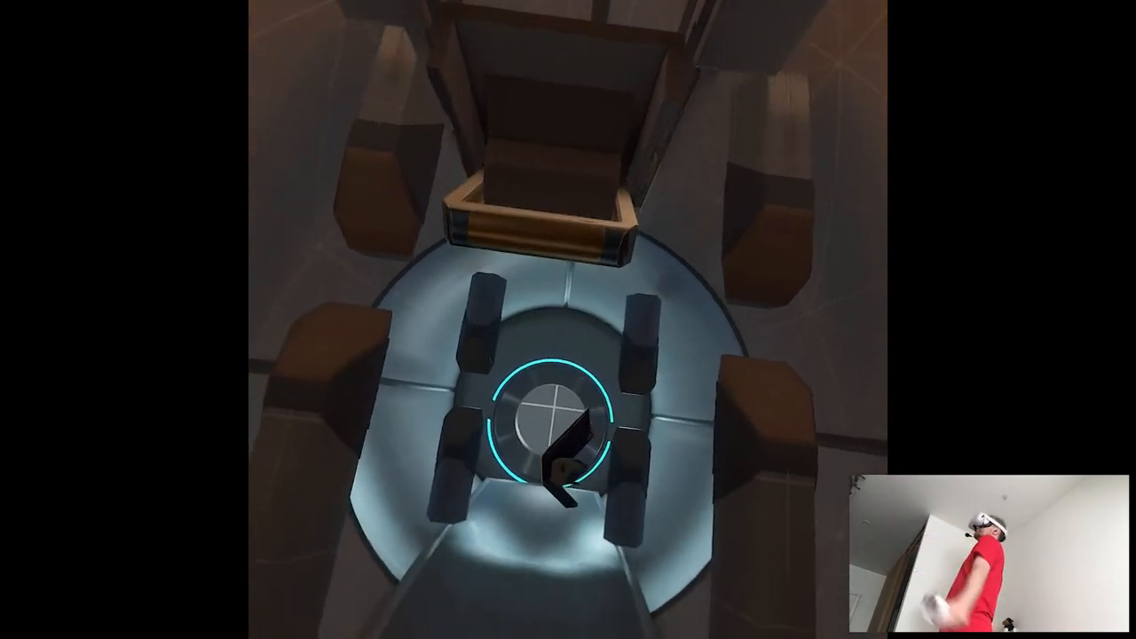
{"action": "mouse_move", "coordinate": [568, 320]}
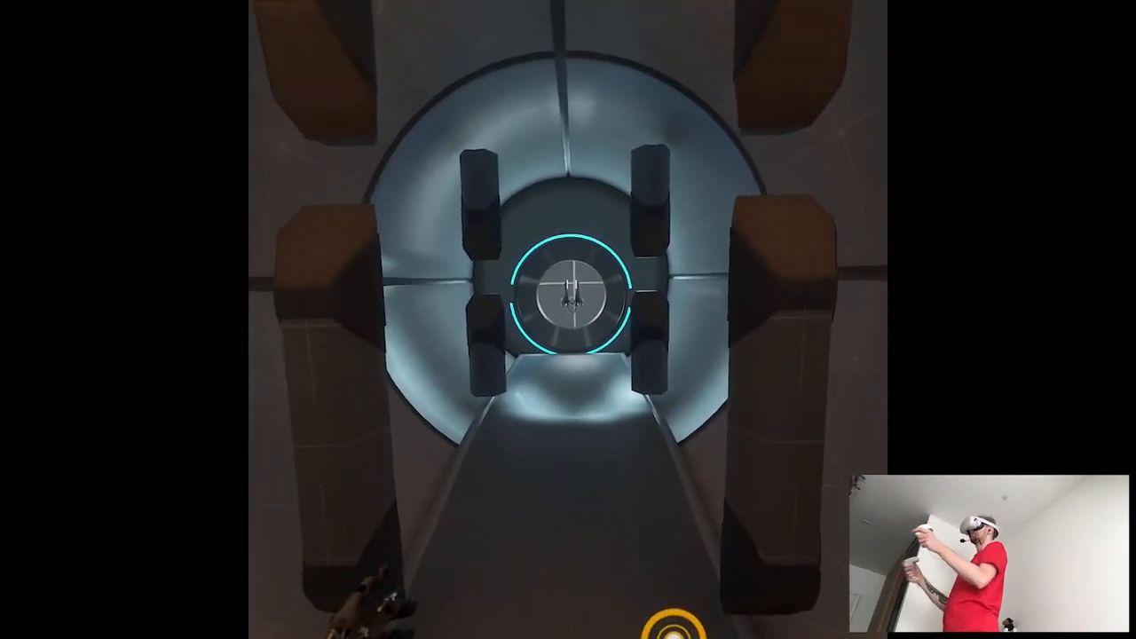